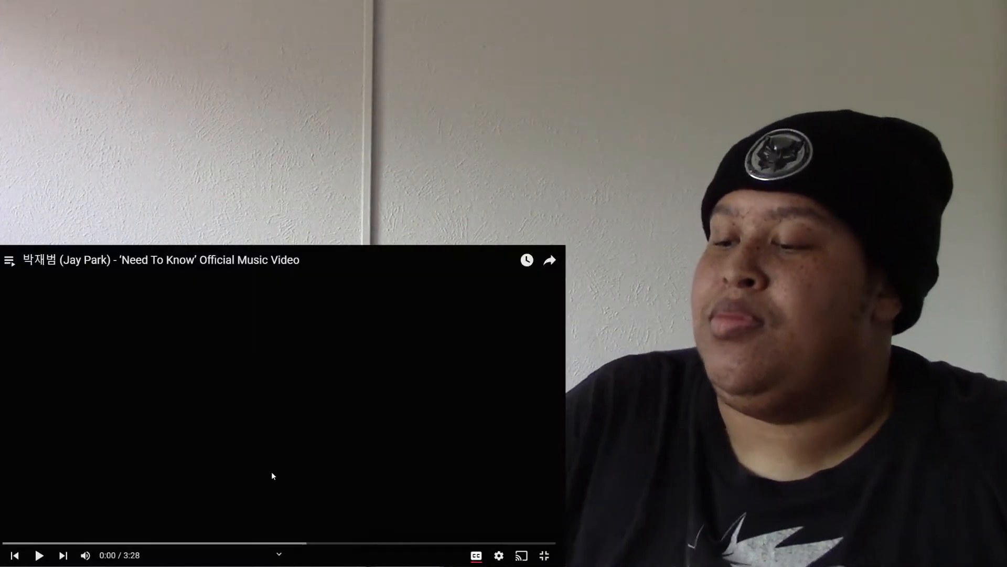
Step: Start playback of Jay Park's 'Need To Know' official music video from the beginning
left_click(39, 555)
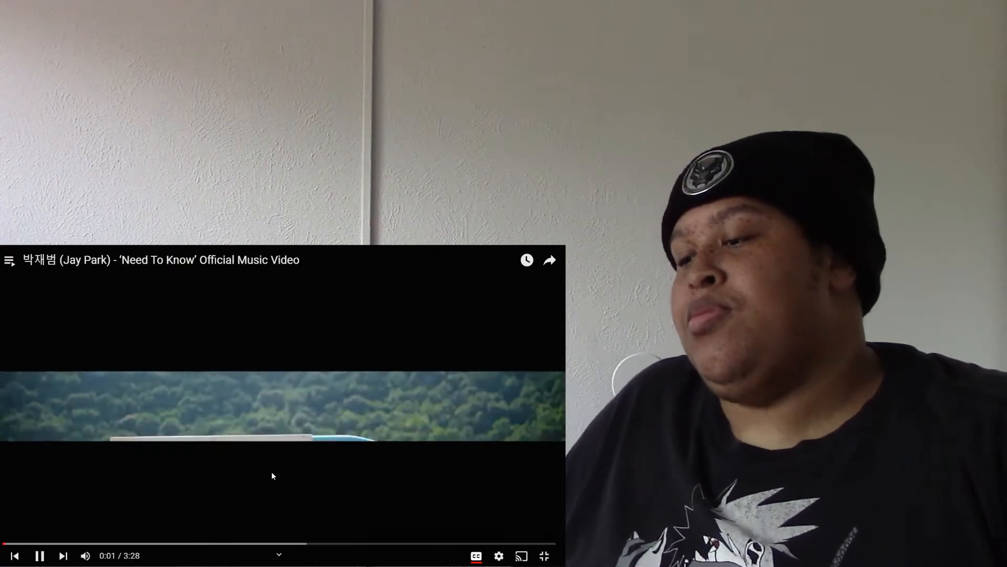